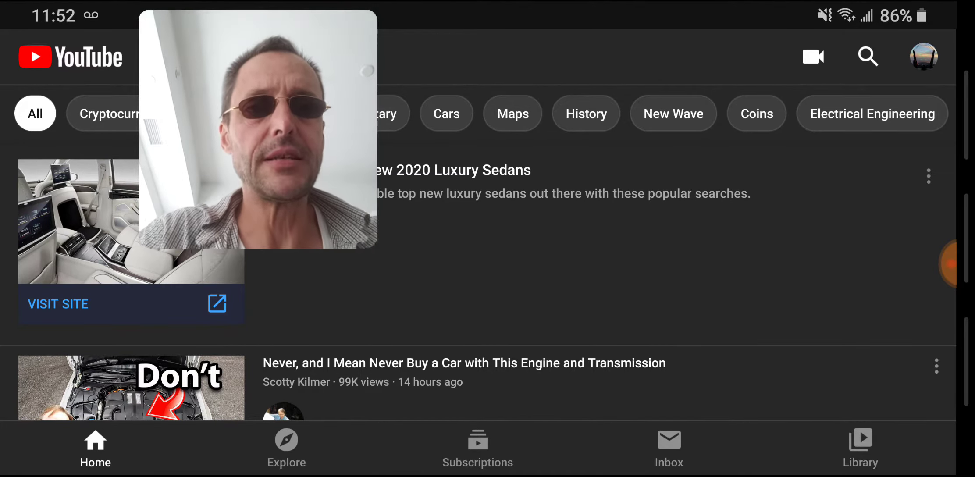
Show the full alphabetical channel list of subscriptions, starting with Afos1979.
left_click(476, 448)
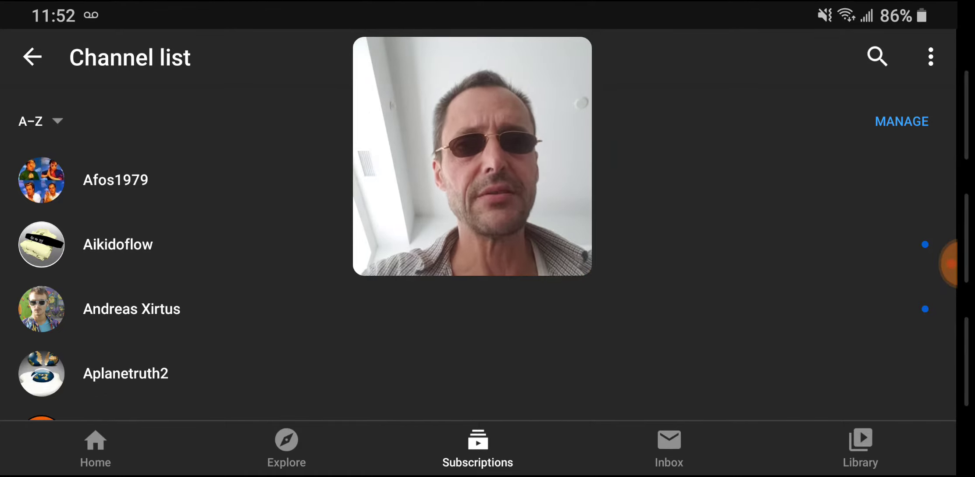
left_click(32, 57)
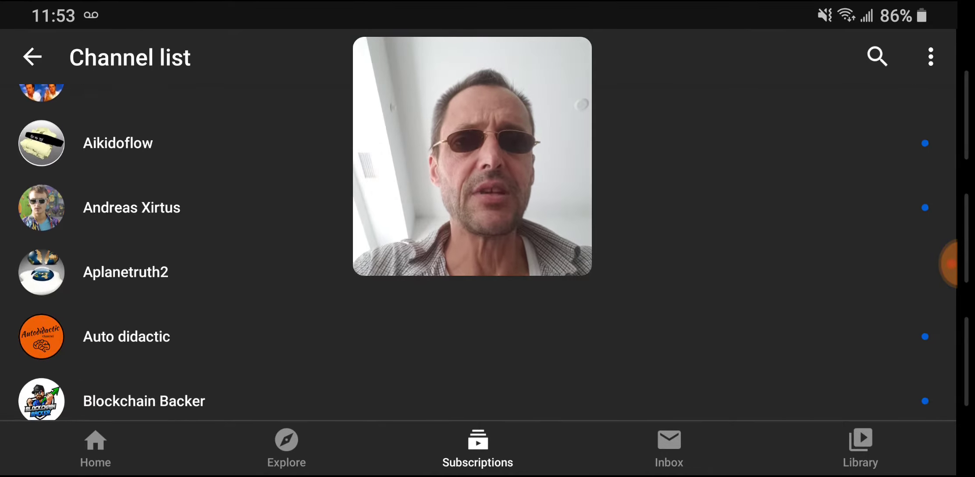
scroll("down", 3)
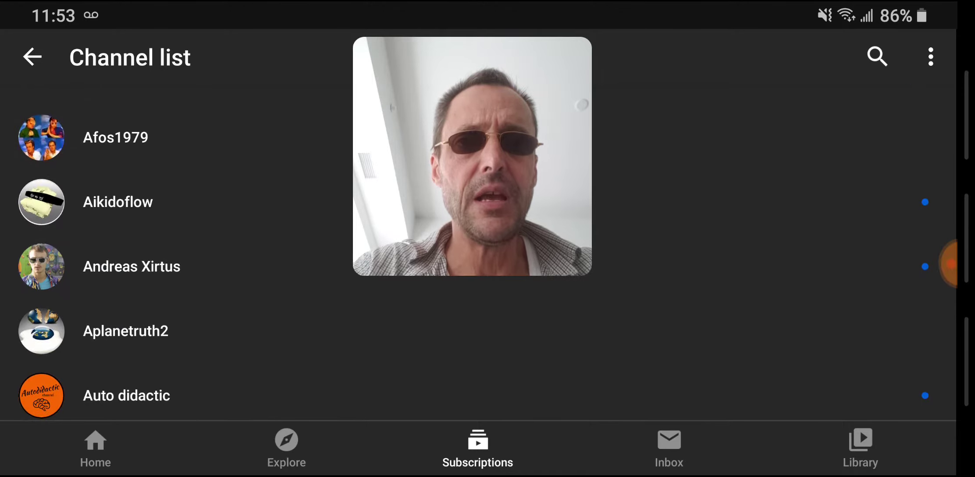
scroll("up", 3)
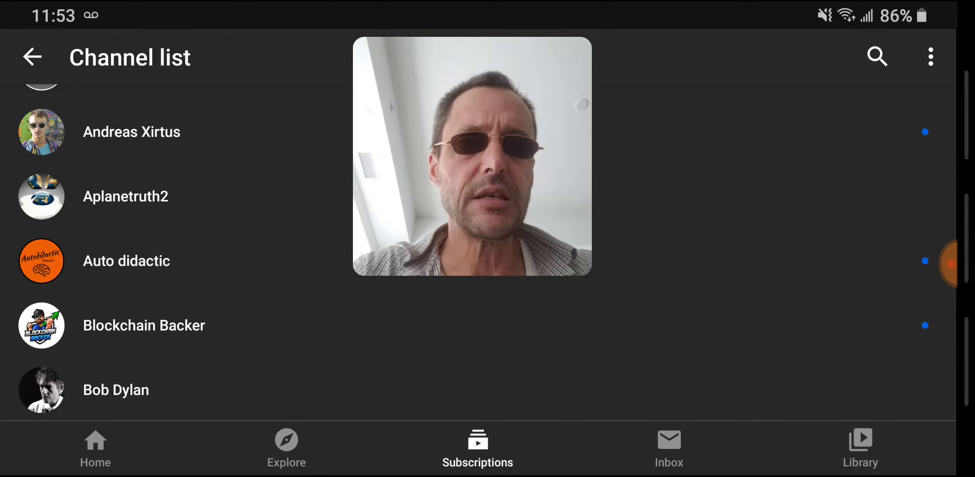
scroll("down", 3)
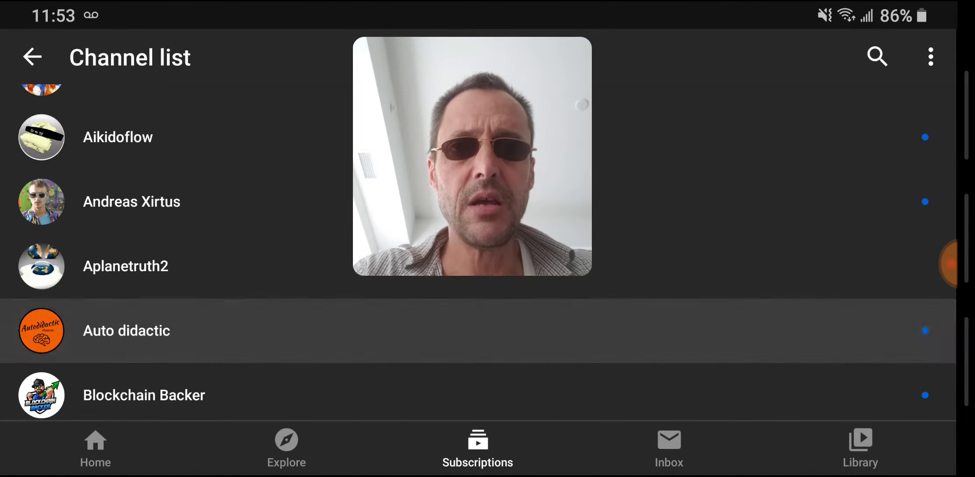
scroll("down", 3)
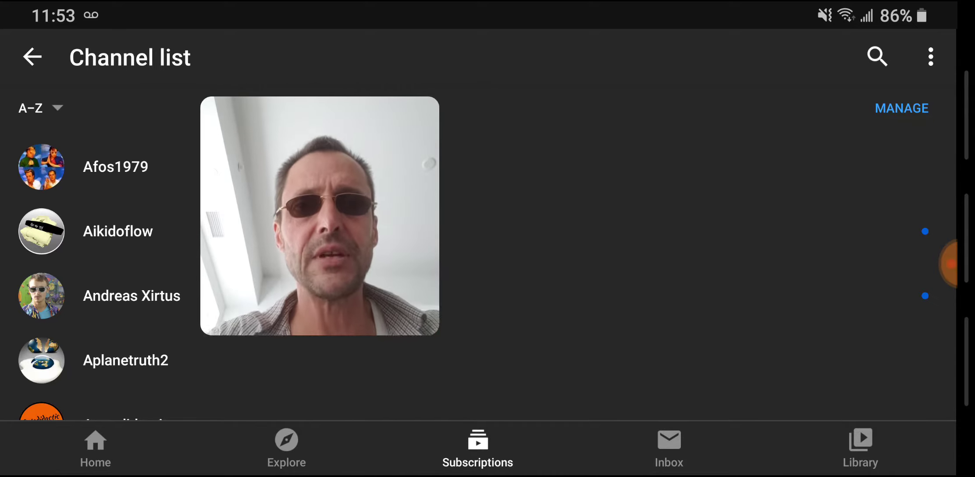
Scroll the channel list down to the Bob Dylan through Crrow777 entries.
scroll("down", 3)
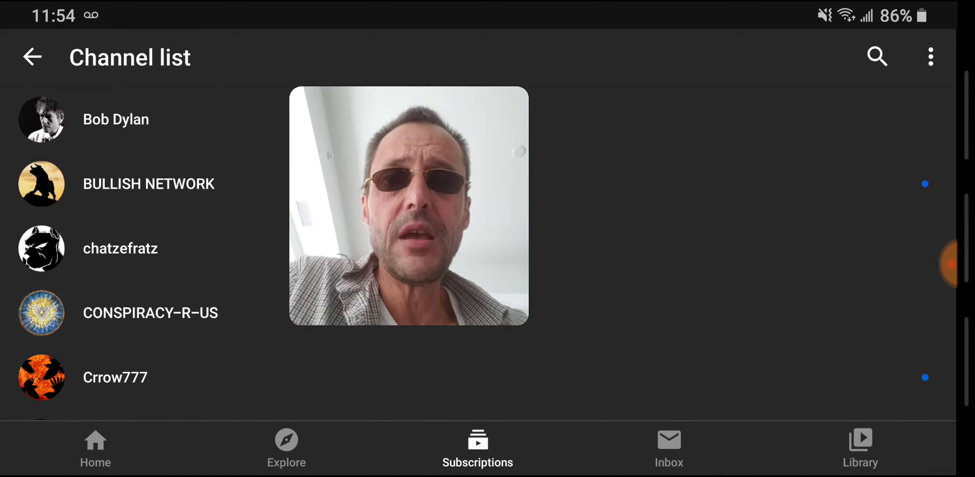
Scroll the channel list to show Digital Perspectives through Harry's garage.
scroll("down", 3)
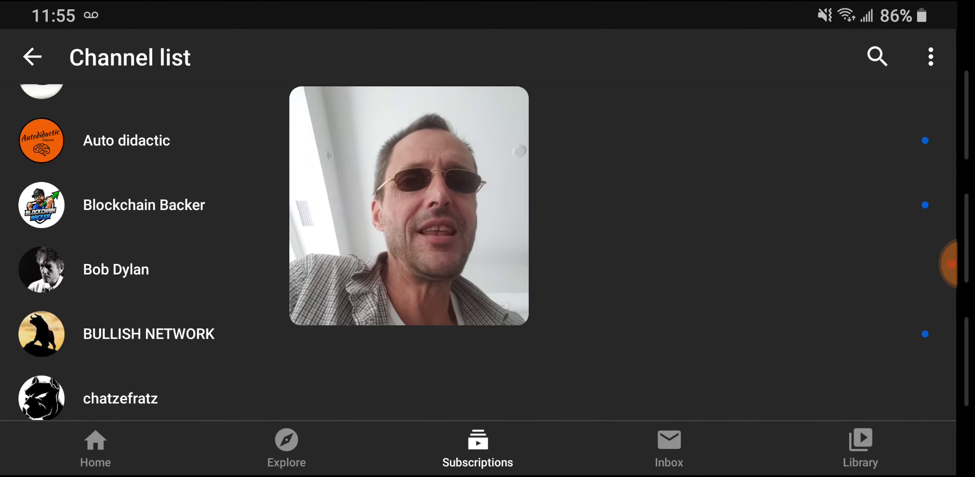
scroll("down", 3)
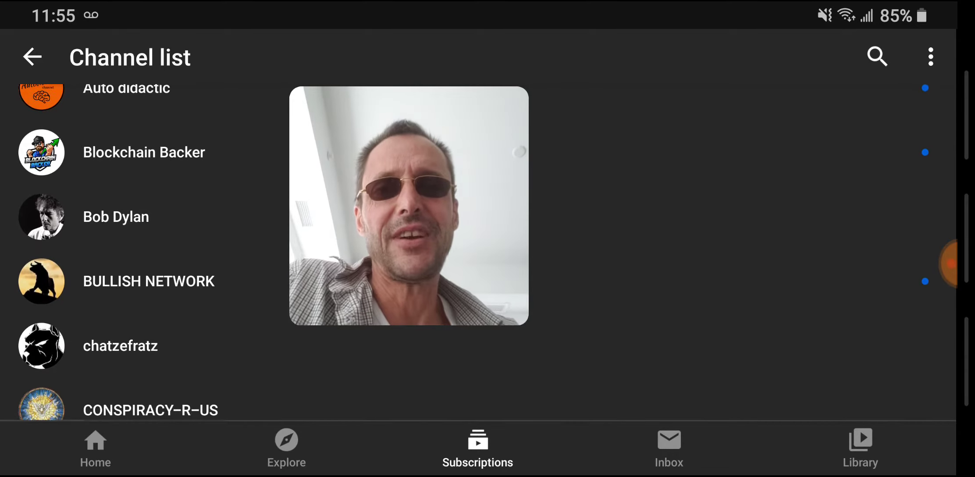
scroll("down", 3)
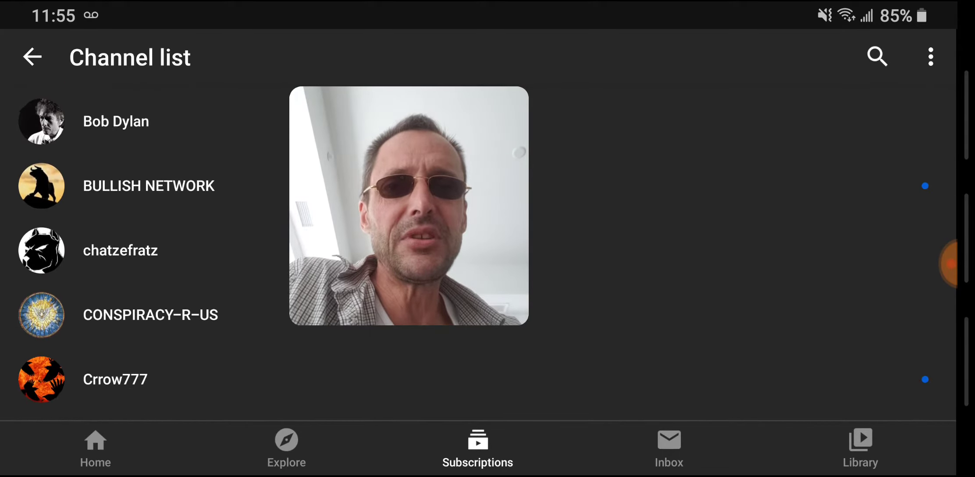
scroll("up", 3)
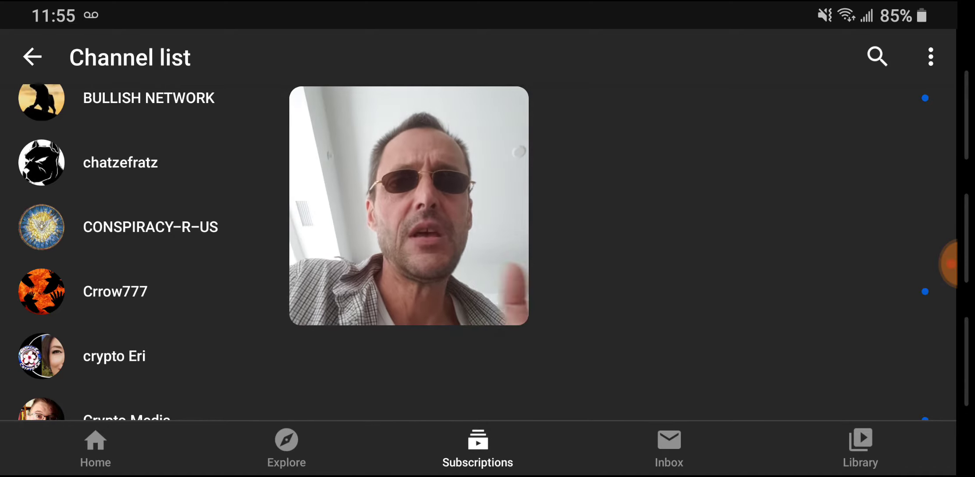
scroll("down", 3)
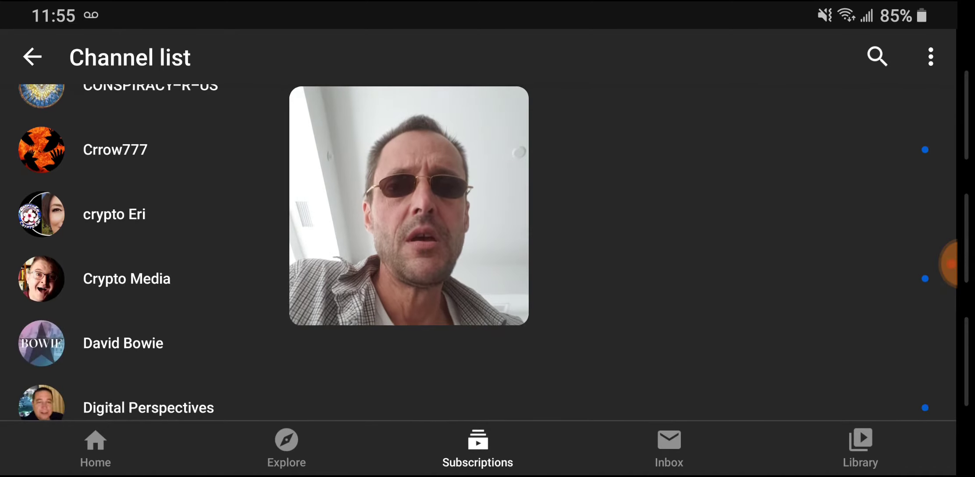
scroll("up", 3)
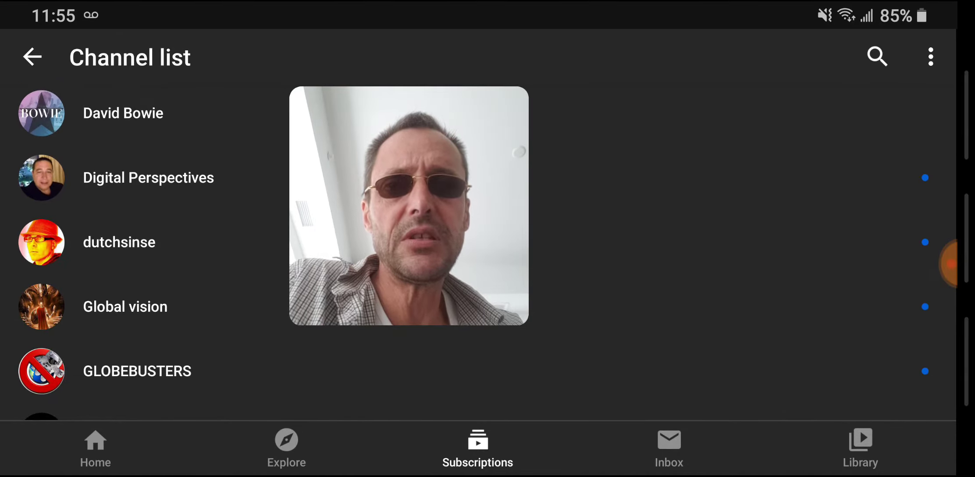
scroll("up", 3)
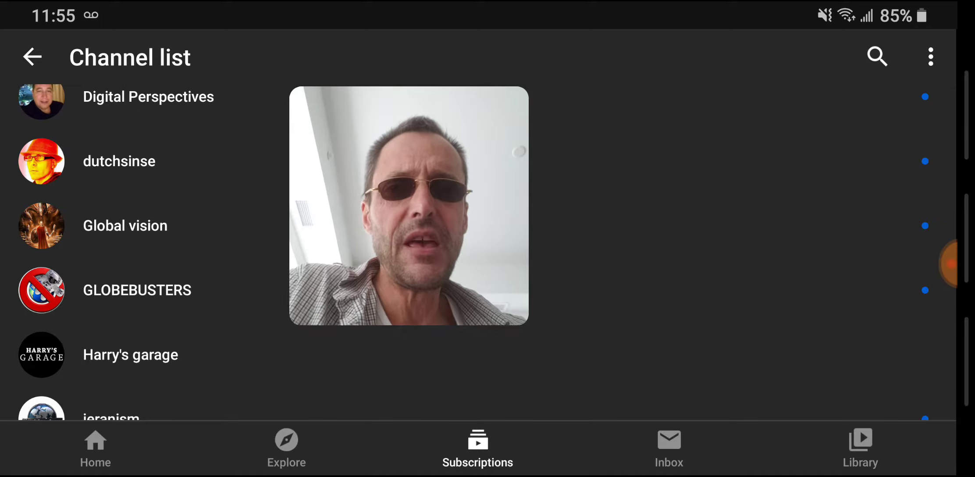
Scroll the channel list down through the L, M and O channels toward RimstarOrg.
scroll("up", 3)
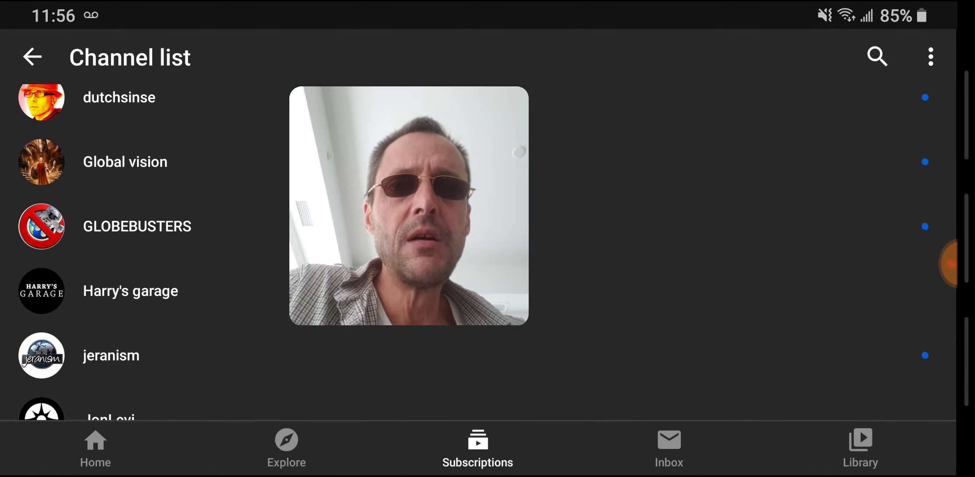
scroll("up", 3)
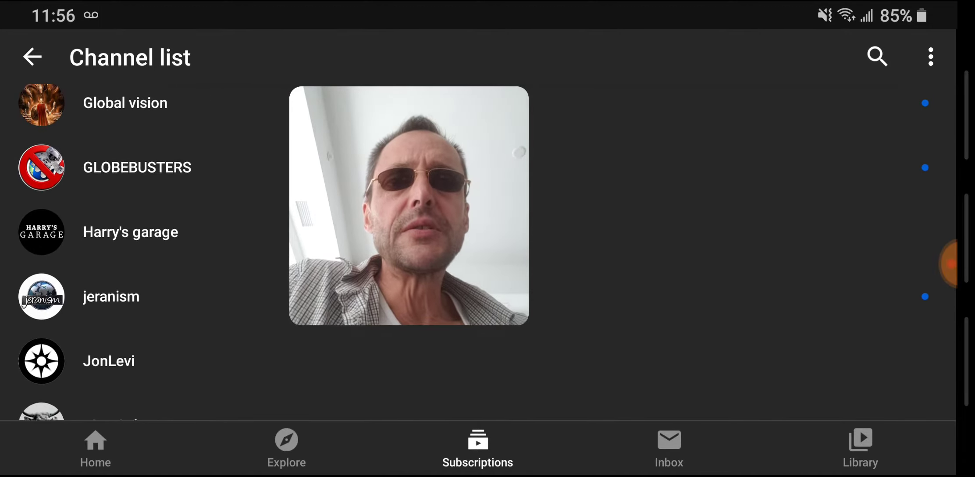
scroll("up", 3)
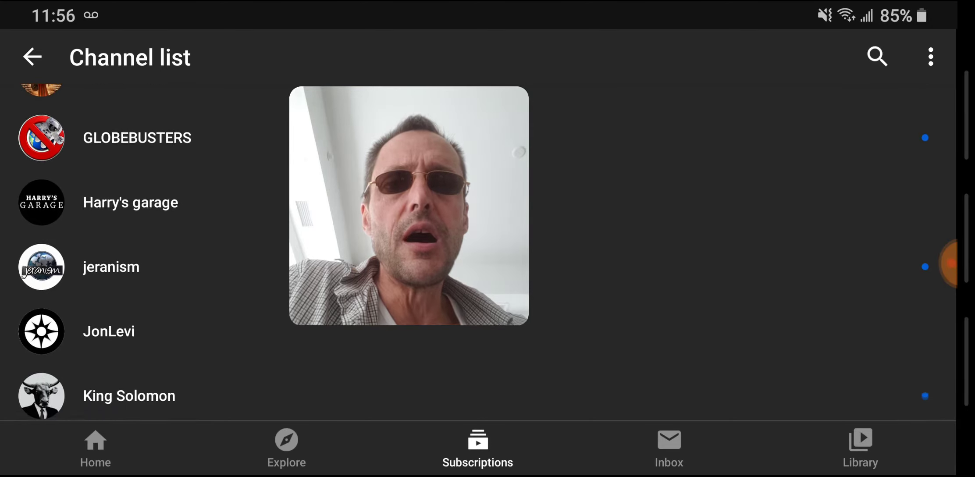
scroll("up", 3)
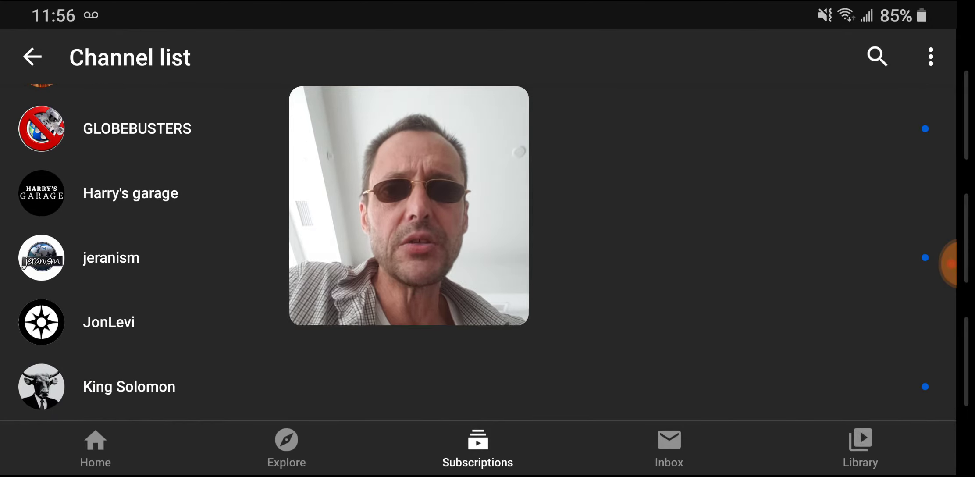
scroll("up", 3)
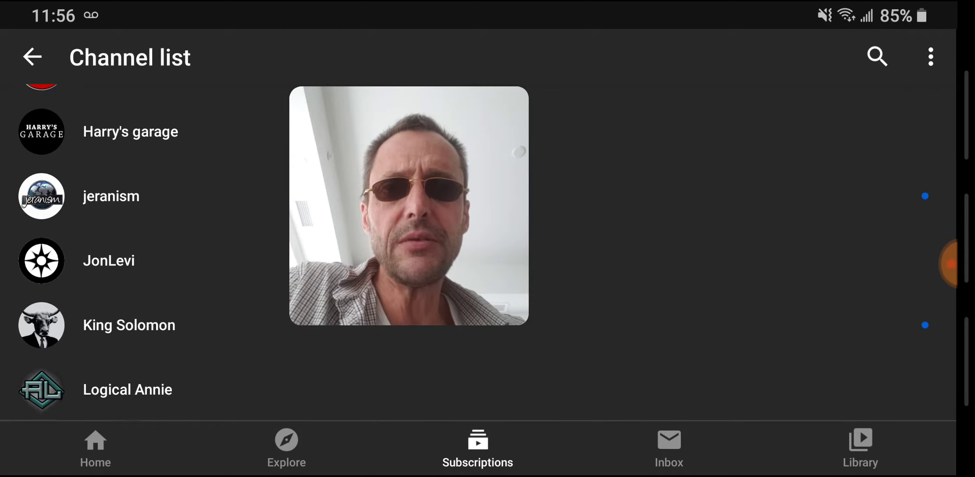
scroll("up", 3)
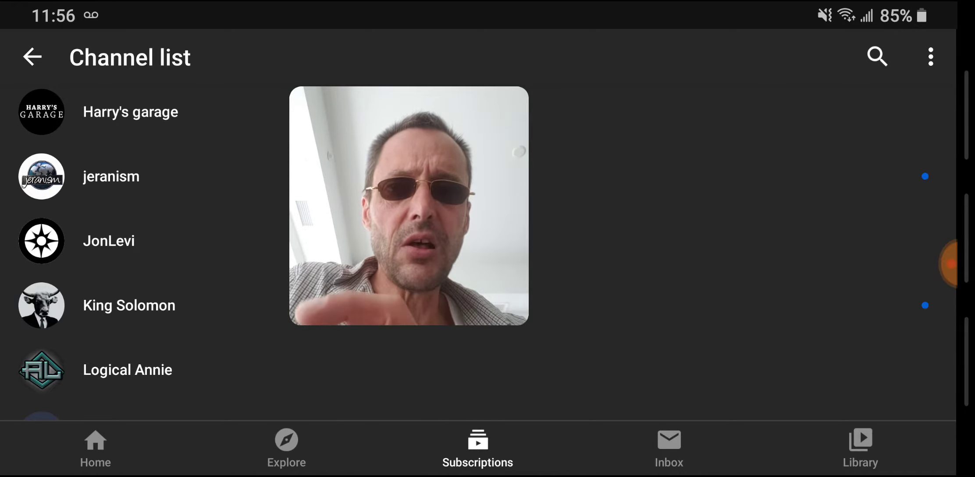
scroll("up", 3)
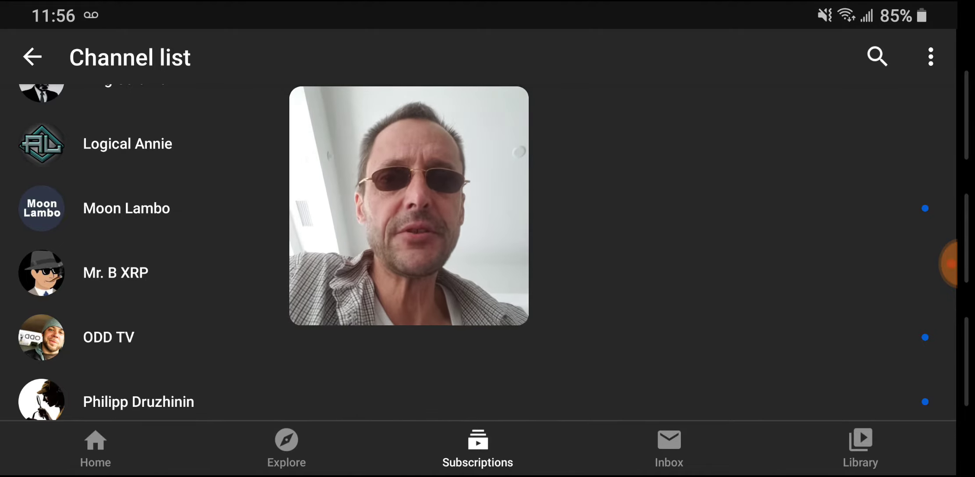
scroll("down", 3)
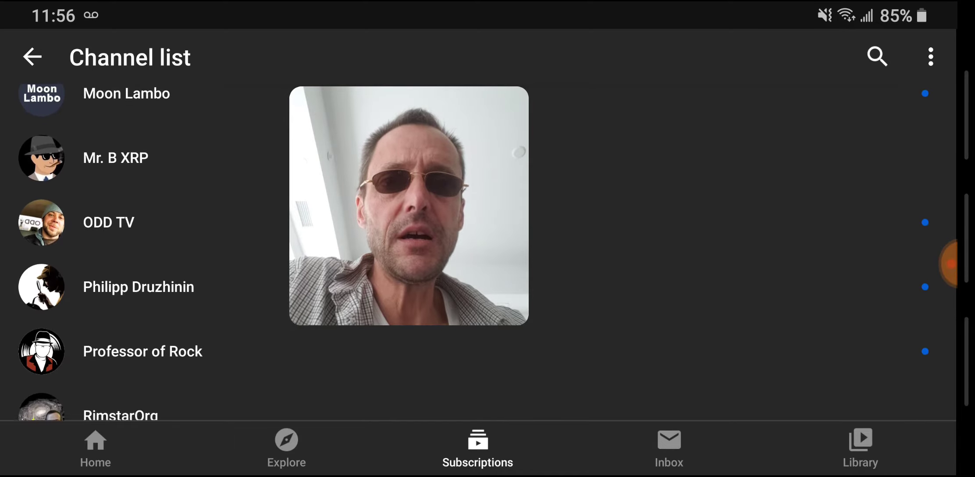
scroll("up", 3)
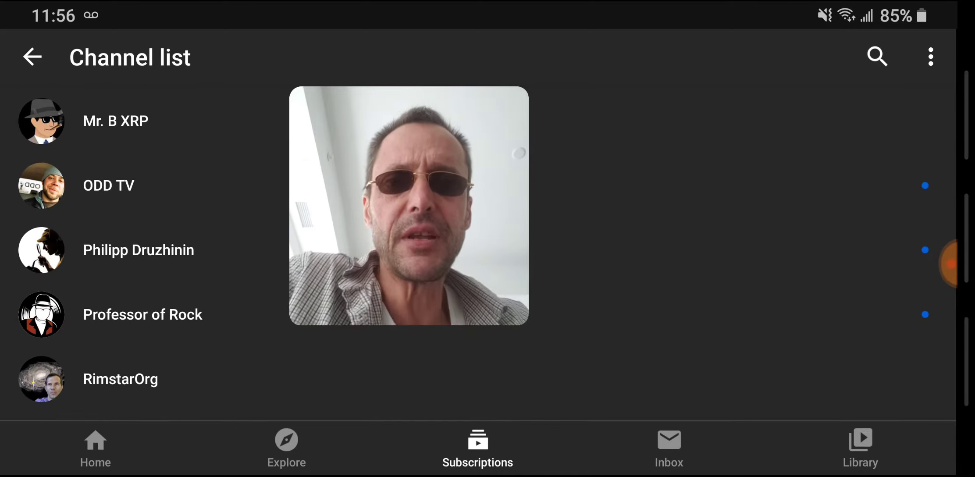
scroll("down", 3)
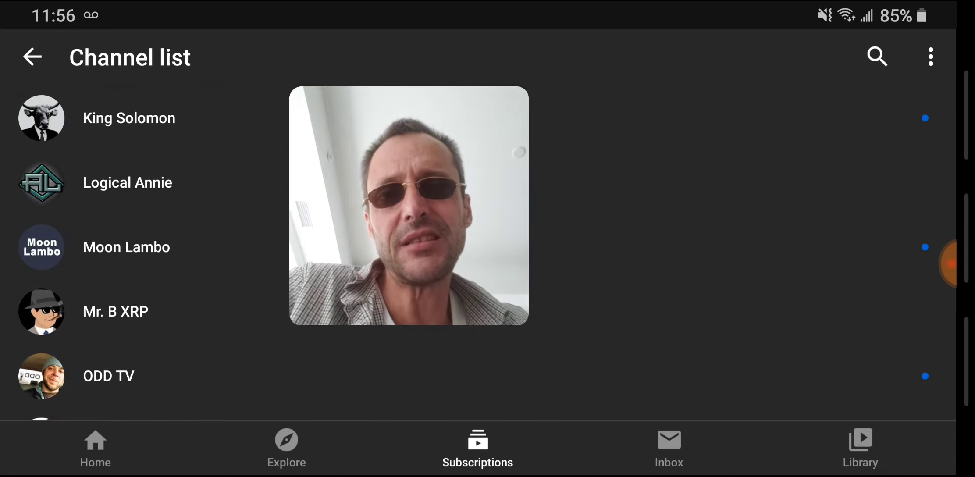
scroll("down", 3)
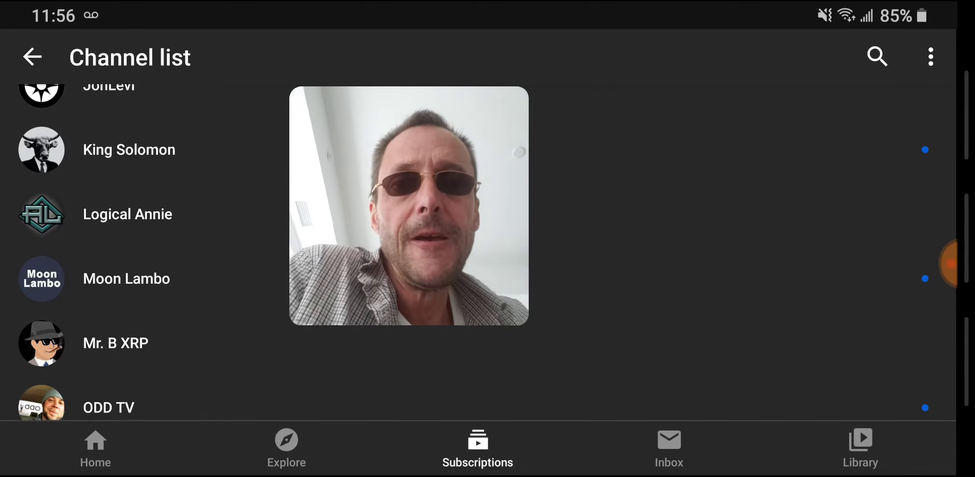
scroll("down", 3)
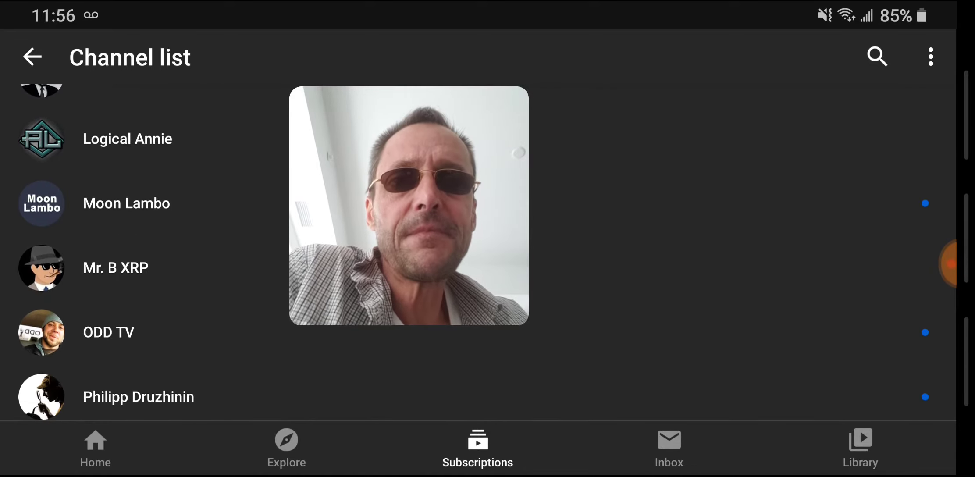
scroll("up", 3)
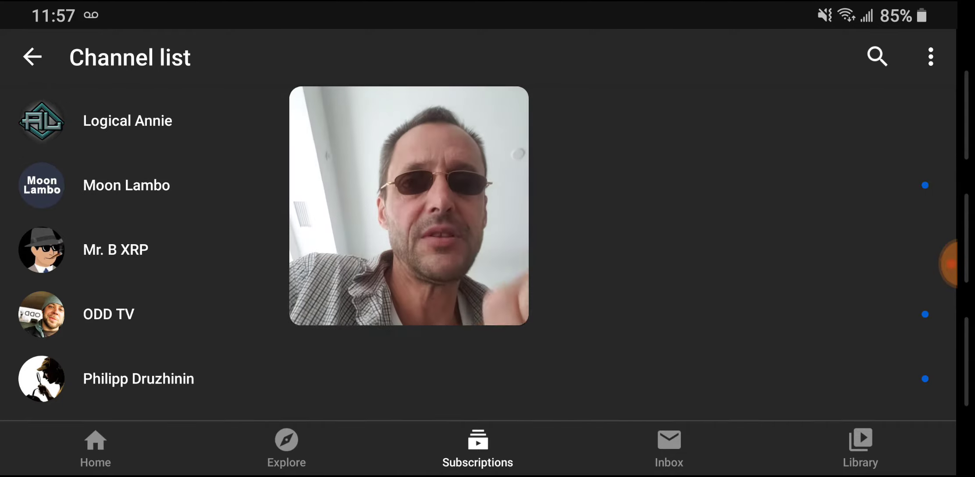
scroll("up", 3)
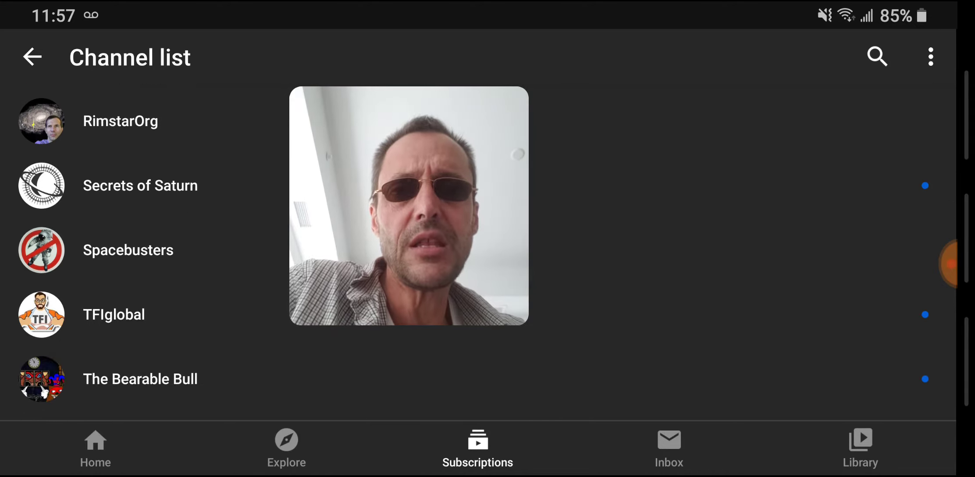
scroll("down", 3)
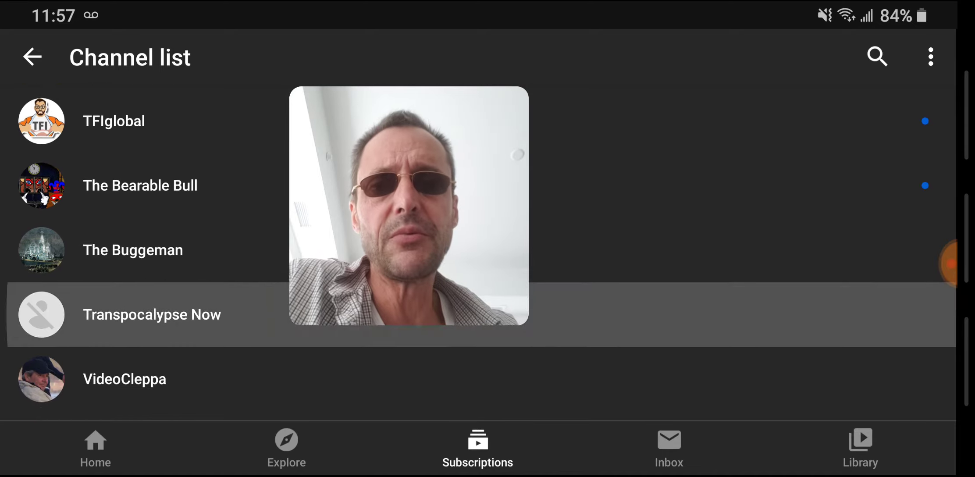
scroll("up", 3)
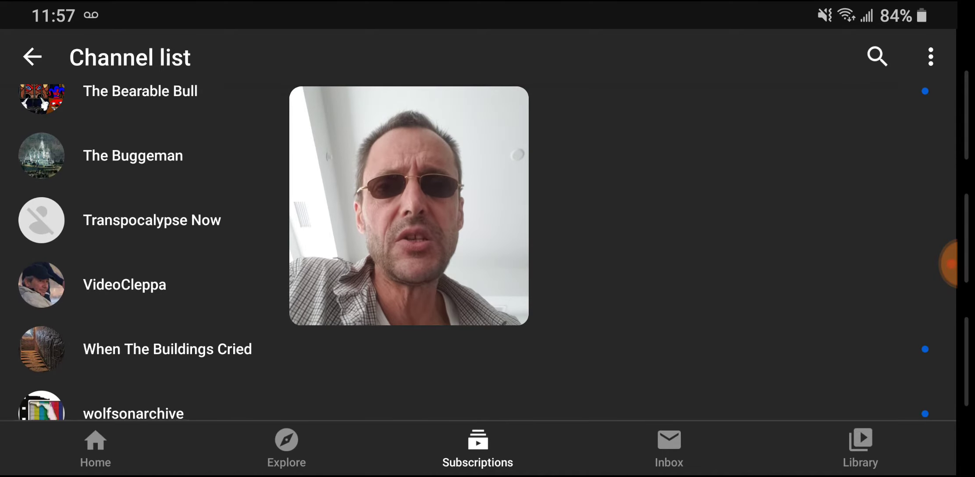
scroll("up", 3)
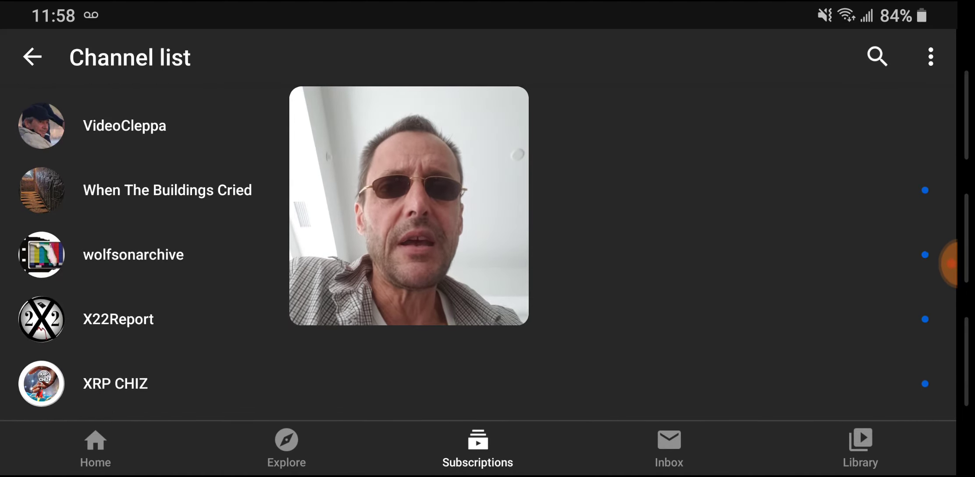
scroll("down", 3)
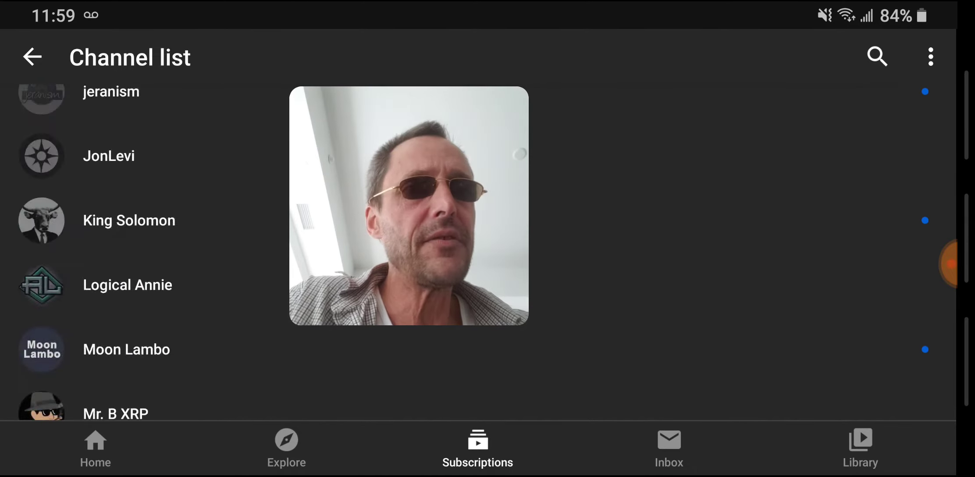
Return to the Subscriptions video feed and browse its recent videos.
left_click(32, 57)
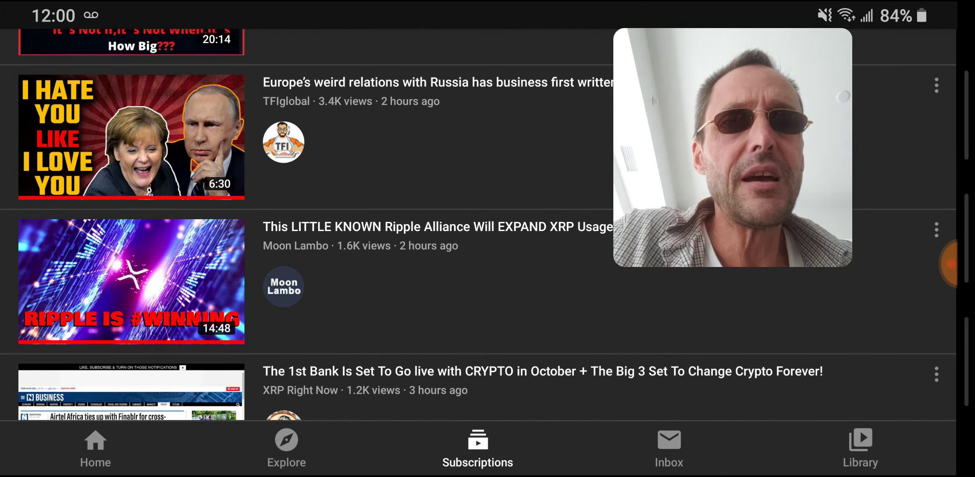
scroll("up", 3)
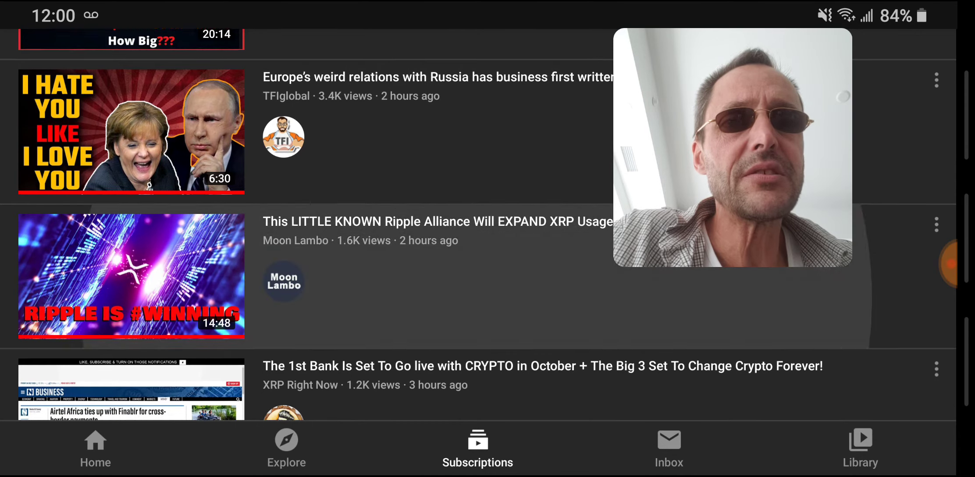
scroll("down", 3)
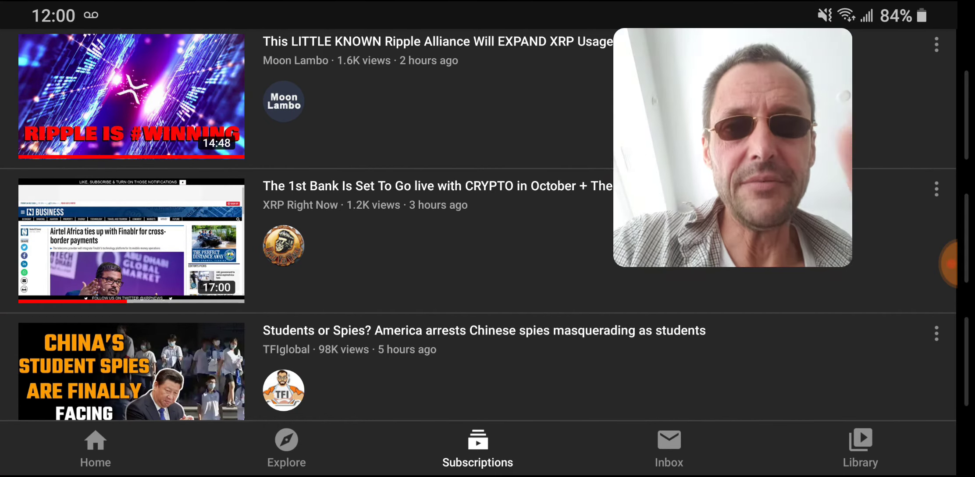
scroll("down", 3)
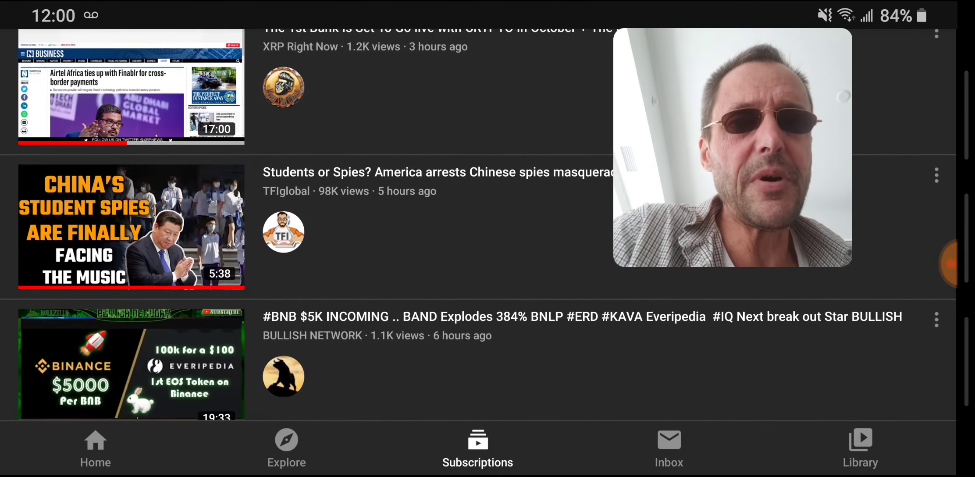
scroll("down", 3)
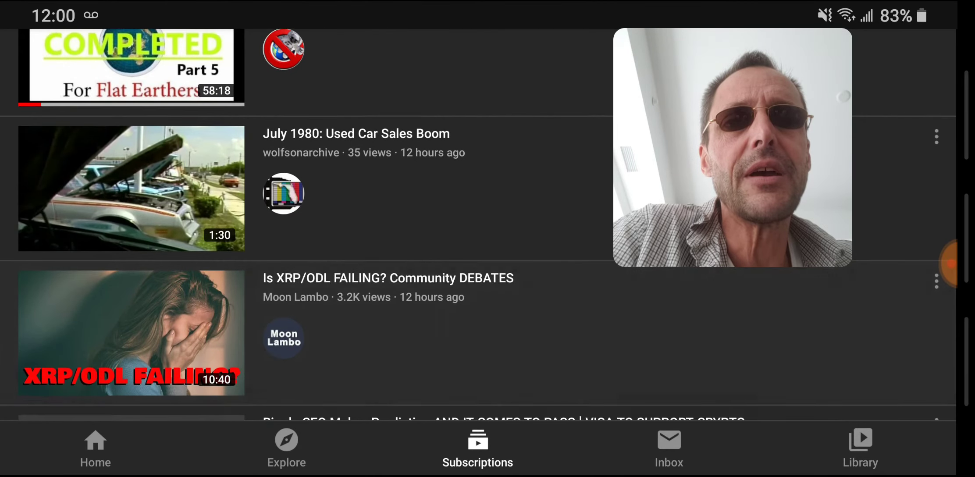
Scroll further through the feed before bringing up the account chooser.
scroll("down", 3)
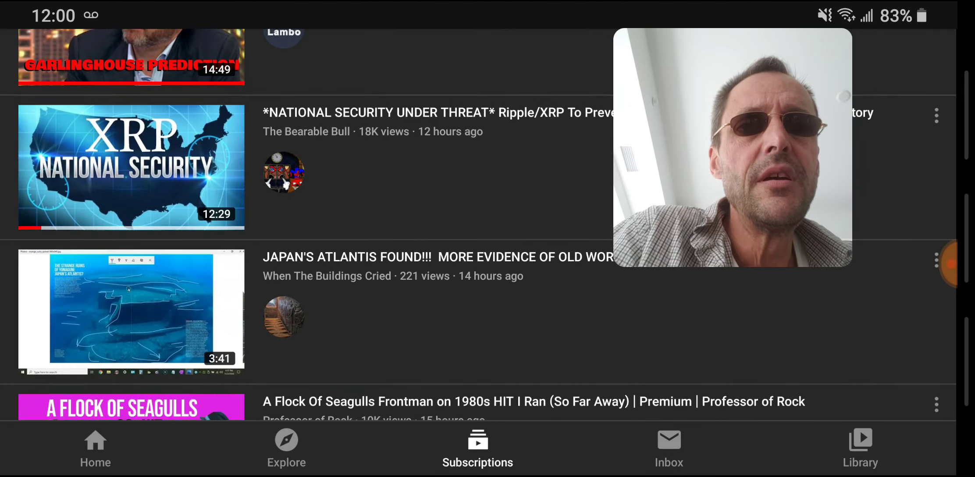
scroll("up", 3)
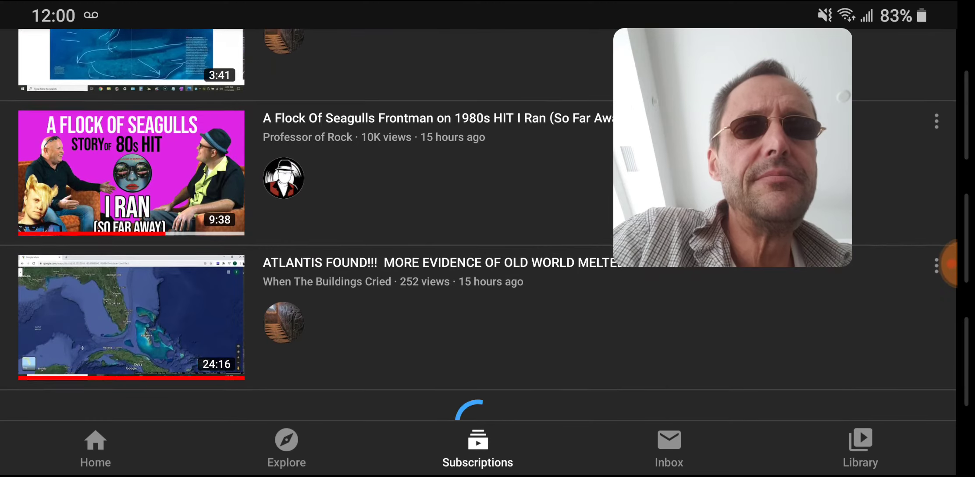
scroll("down", 3)
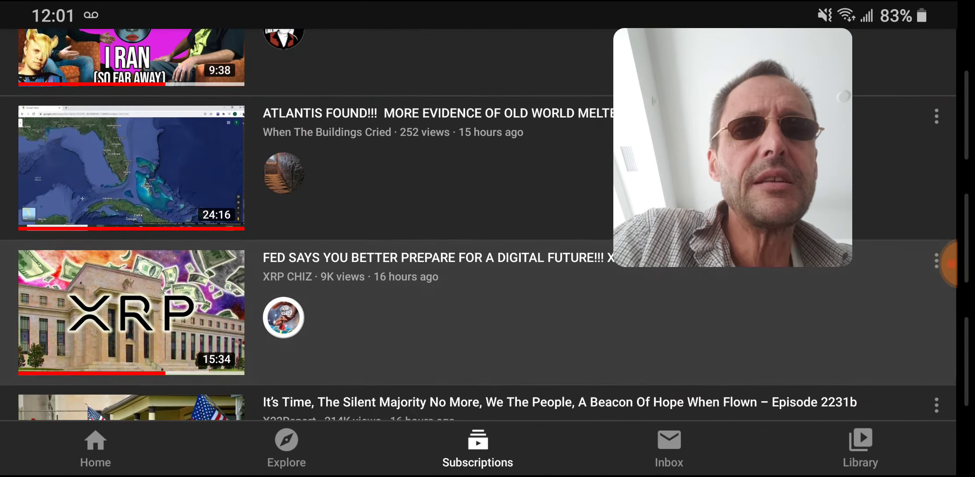
scroll("down", 3)
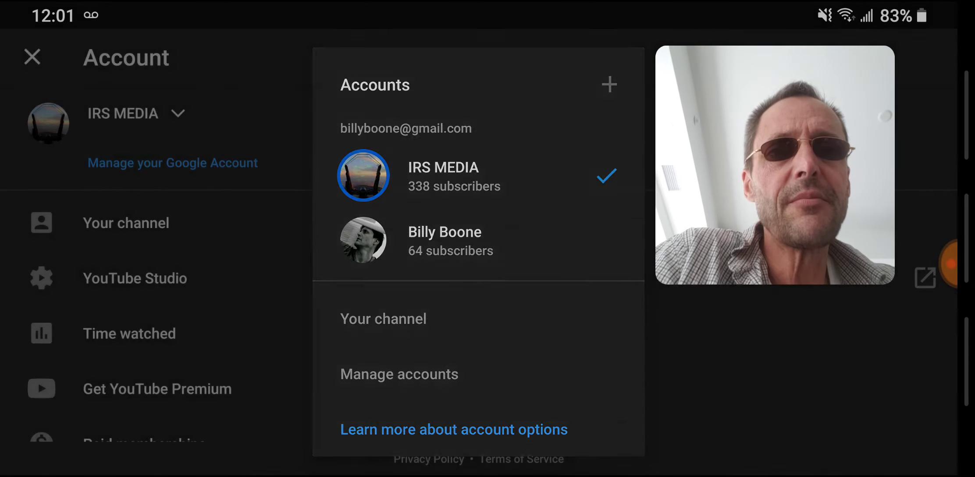
Switch to the Billy Boone account and show its channel list, starting with APM Advanced Philosophy Memes.
left_click(33, 57)
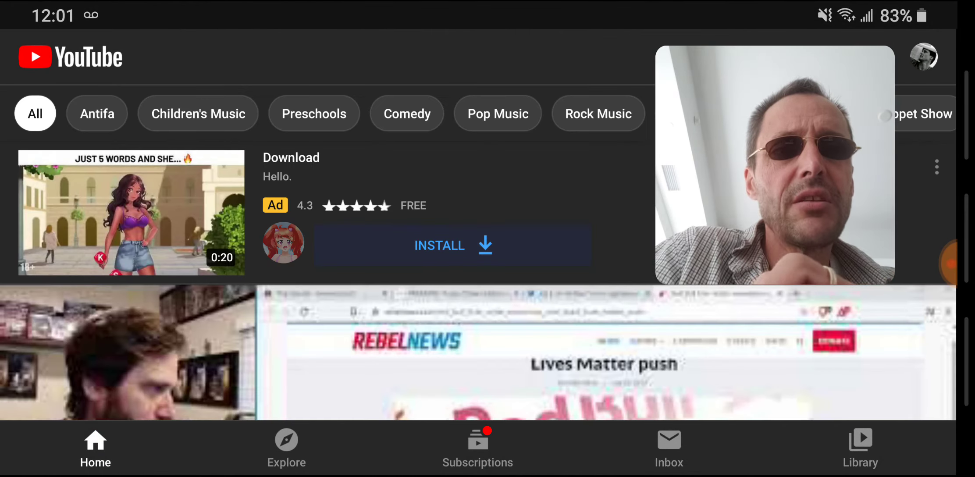
left_click(477, 448)
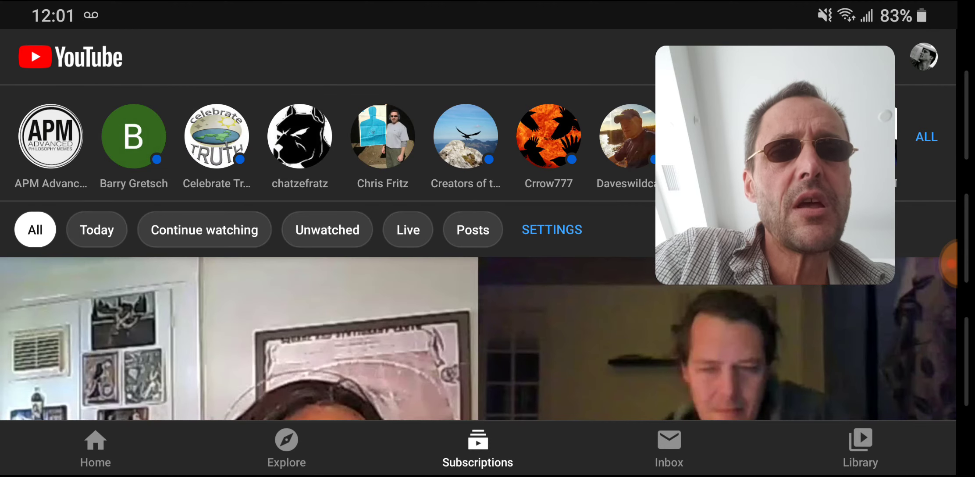
left_click(925, 137)
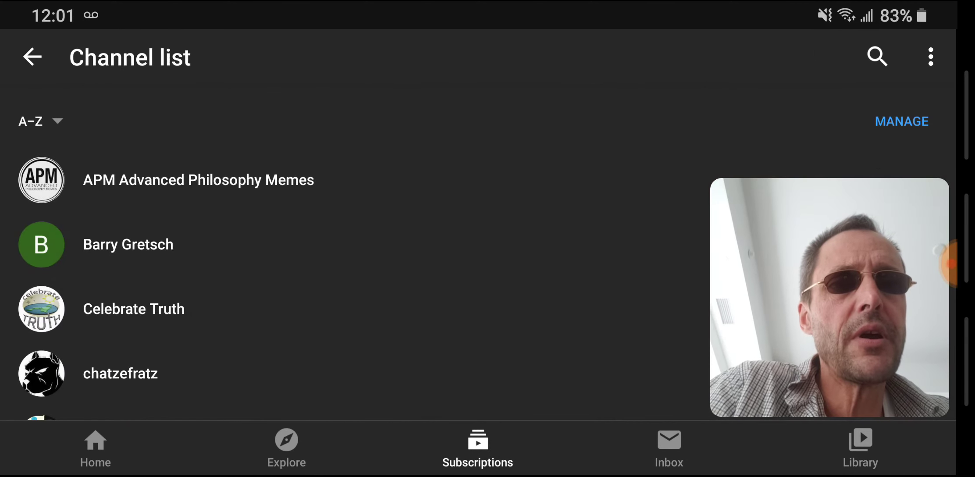
left_click_drag(828, 297, 533, 185)
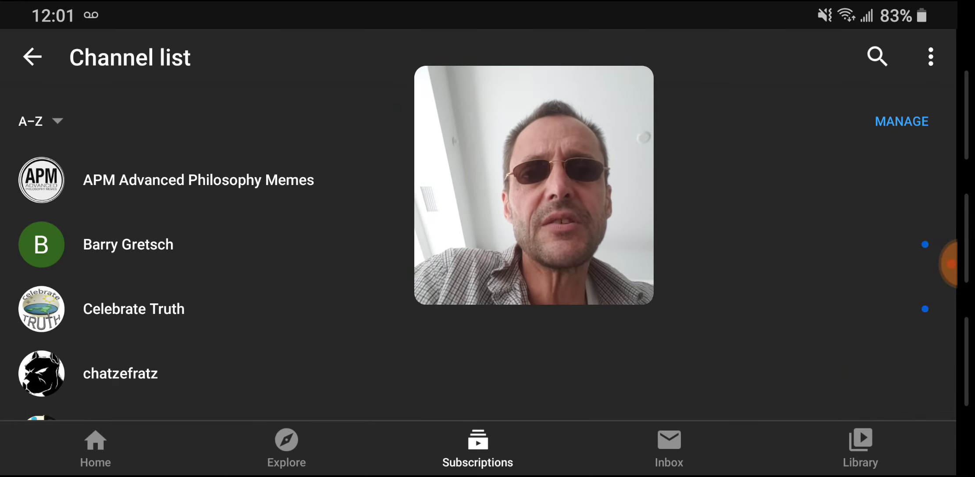
scroll("down", 3)
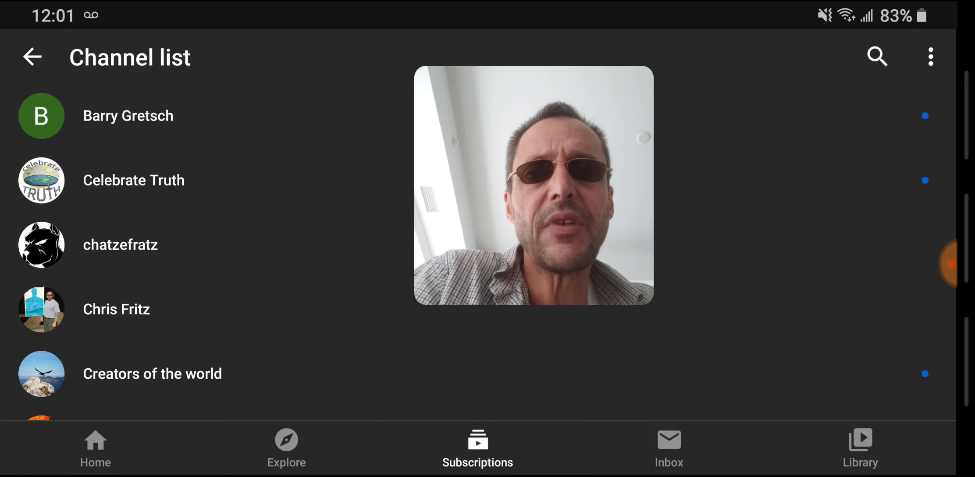
scroll("up", 3)
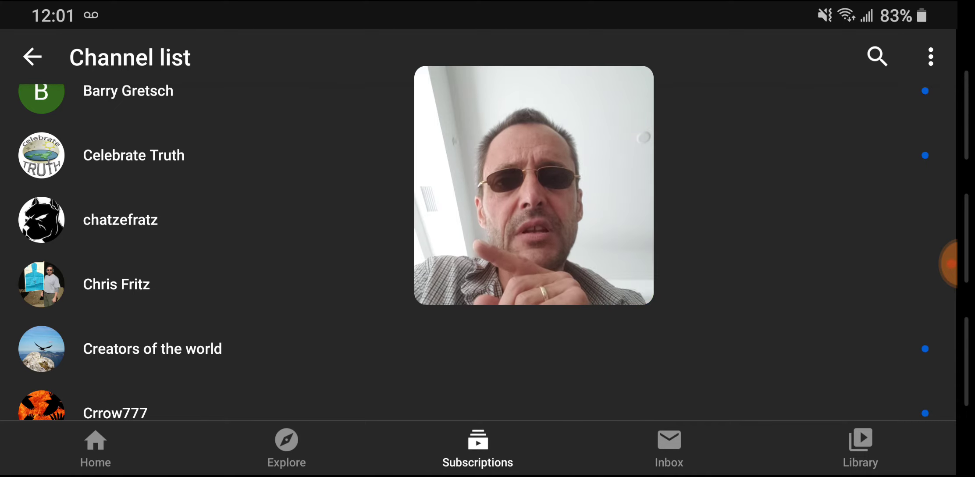
scroll("down", 3)
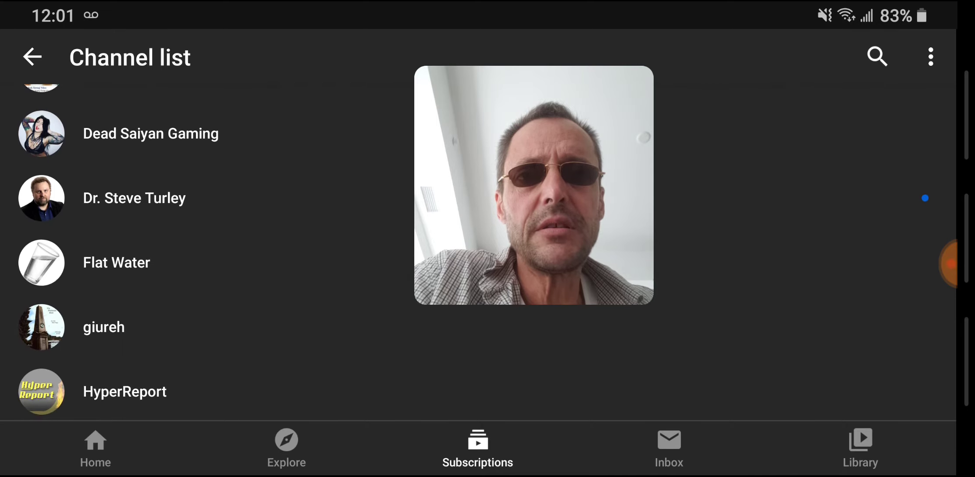
scroll("down", 3)
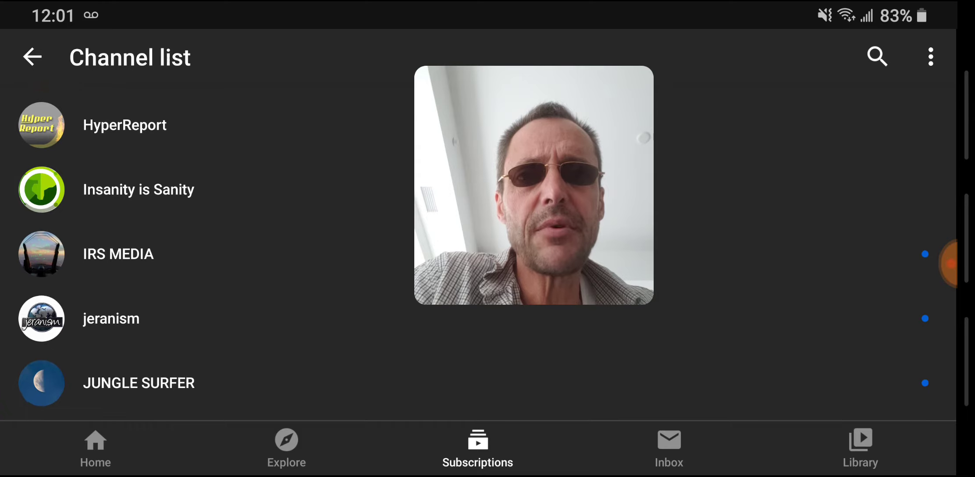
scroll("up", 3)
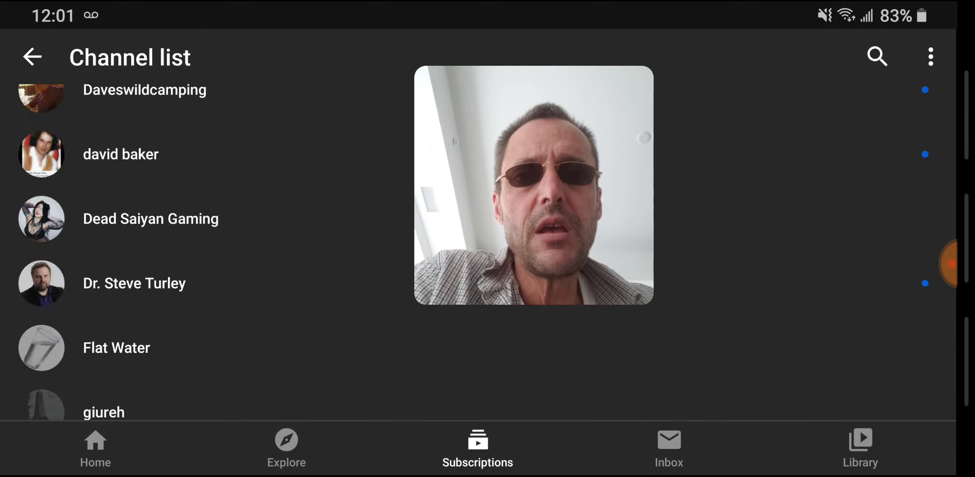
scroll("down", 3)
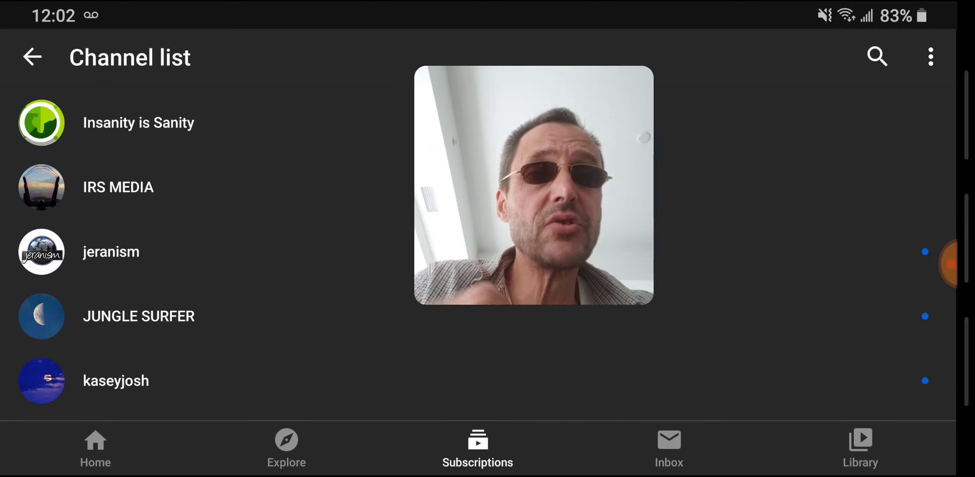
scroll("down", 3)
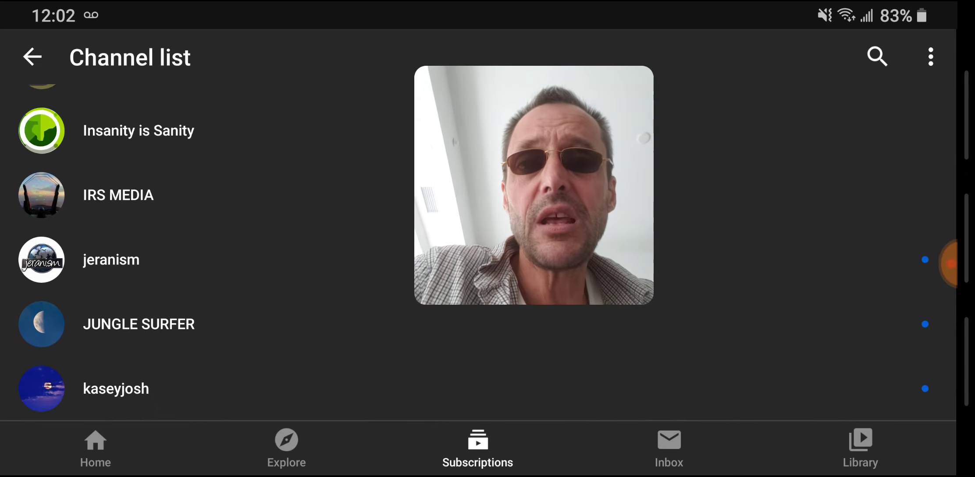
scroll("down", 3)
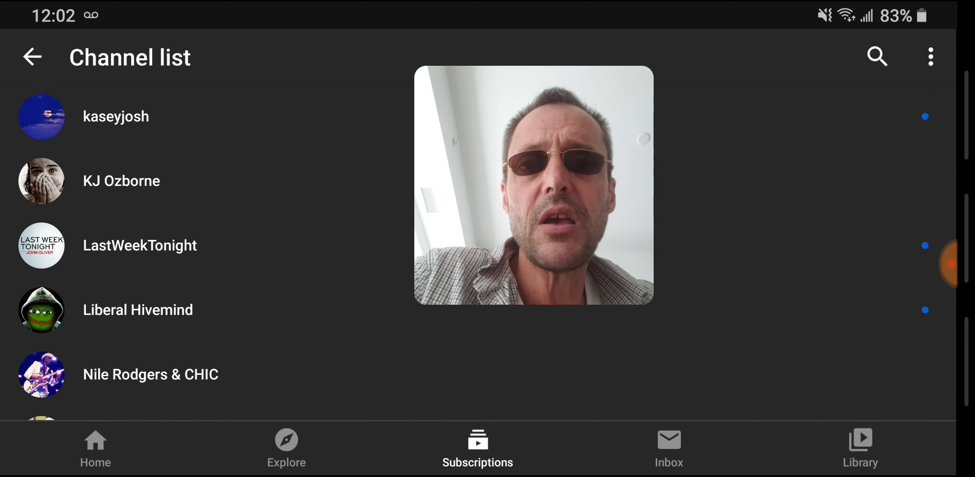
scroll("down", 3)
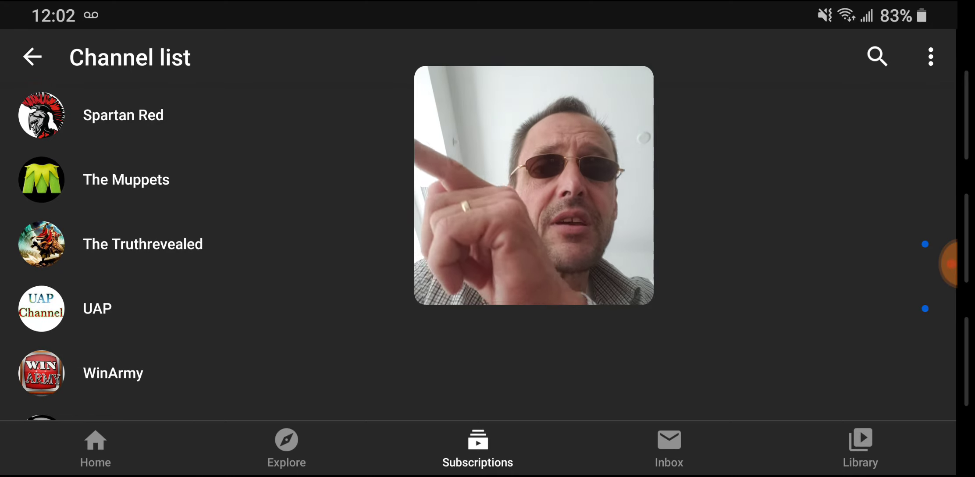
left_click_drag(533, 185, 313, 161)
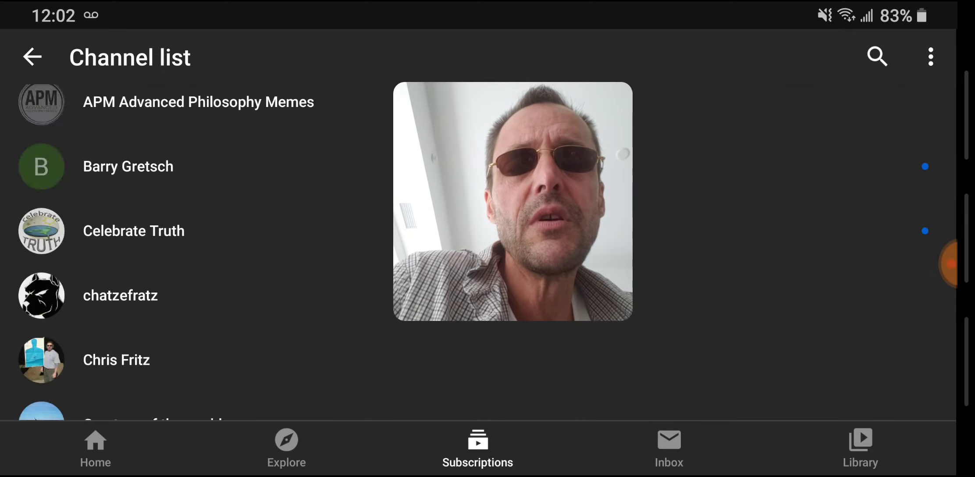
scroll("down", 3)
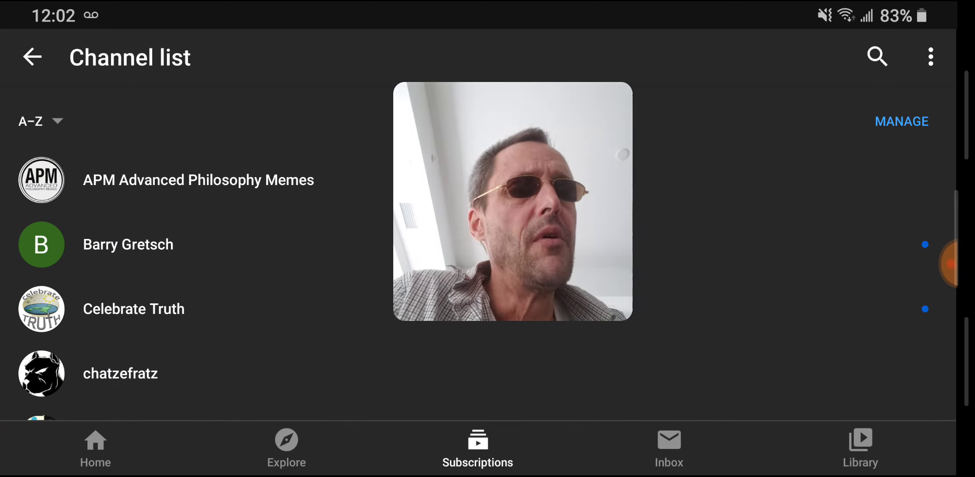
Leave YouTube for the home screen and bring up the DU Recorder controls.
key("Home")
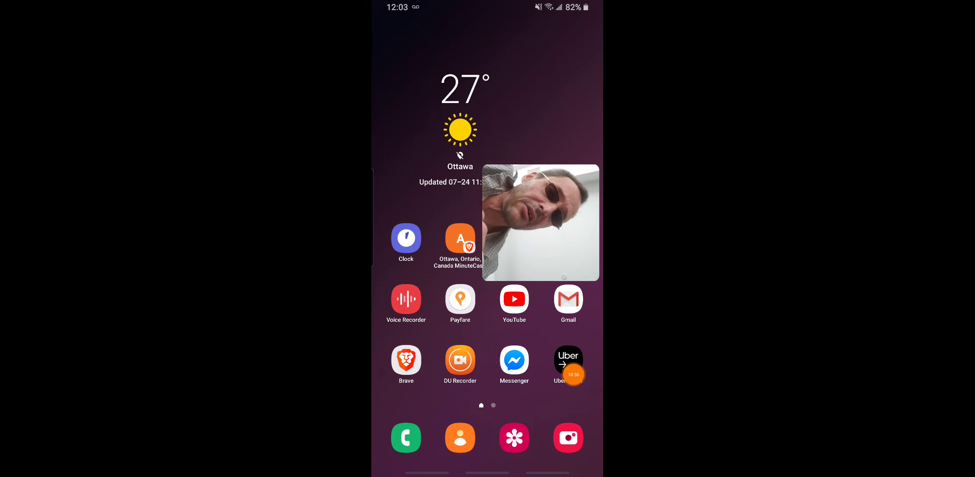
left_click(566, 364)
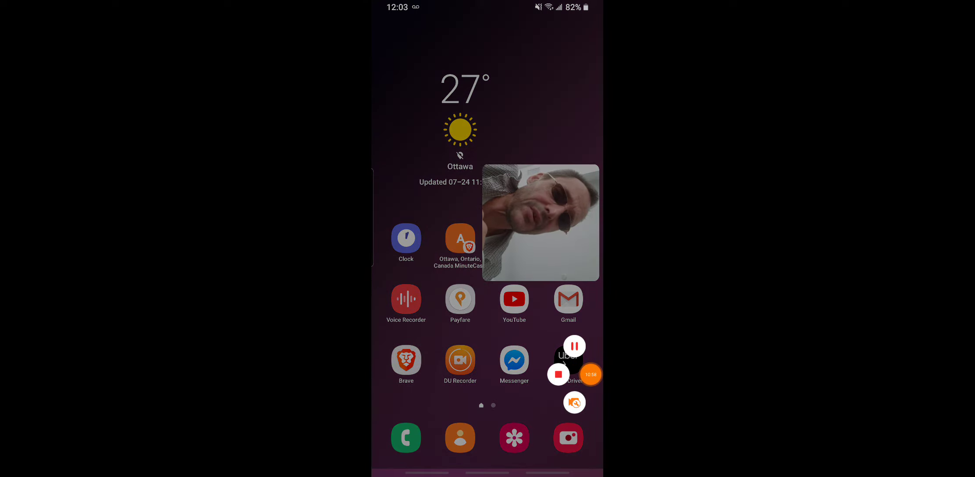